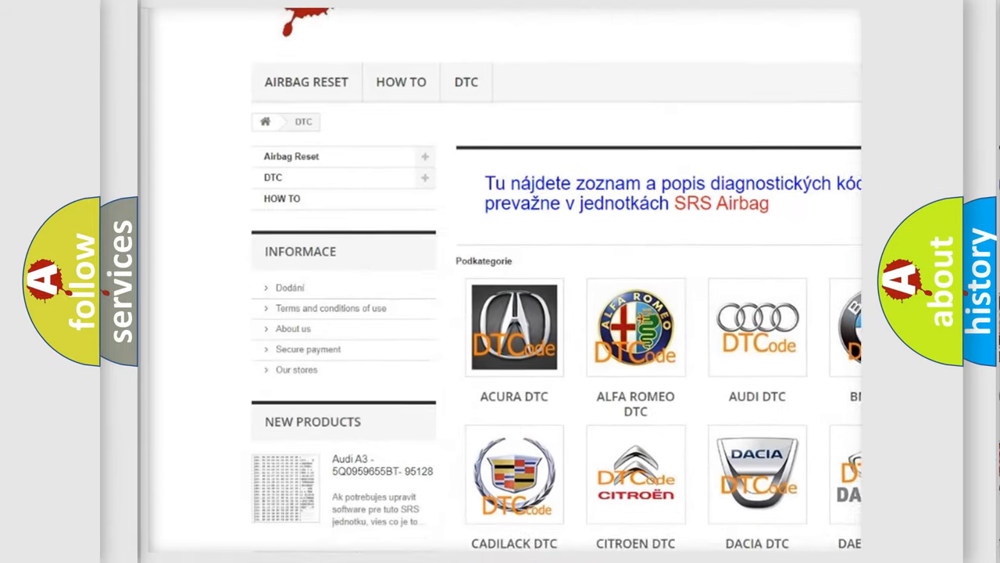
Scroll the trouble-code catalogue down toward the B-series code list, then back up.
{"action": "scroll", "scroll_direction": "down", "scroll_amount": 3}
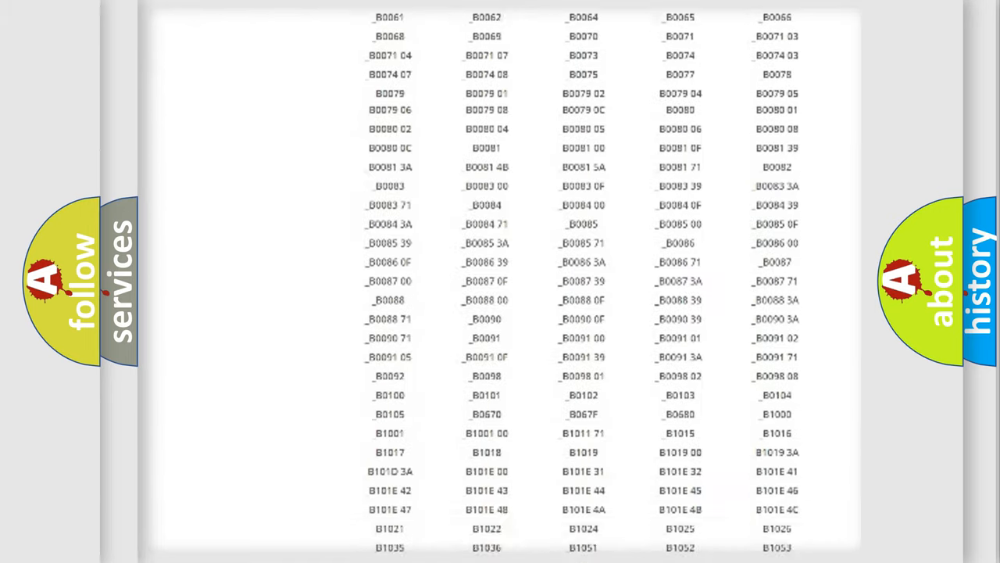
{"action": "scroll", "scroll_direction": "up", "scroll_amount": 3}
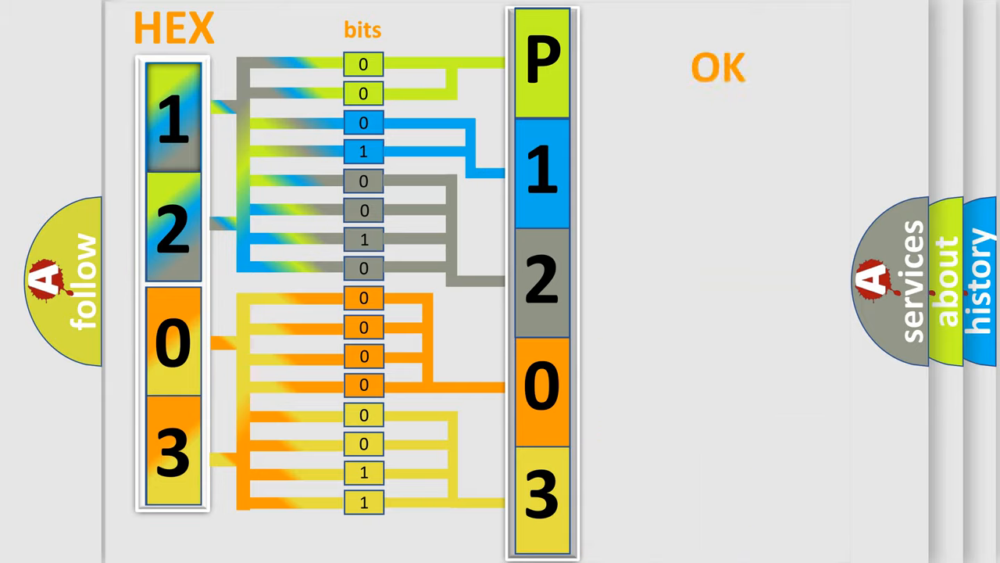
Advance the slide to show hex 1203 decoded into P1203 with the GMC DTCode badge.
{"action": "left_click", "coordinate": [717, 69]}
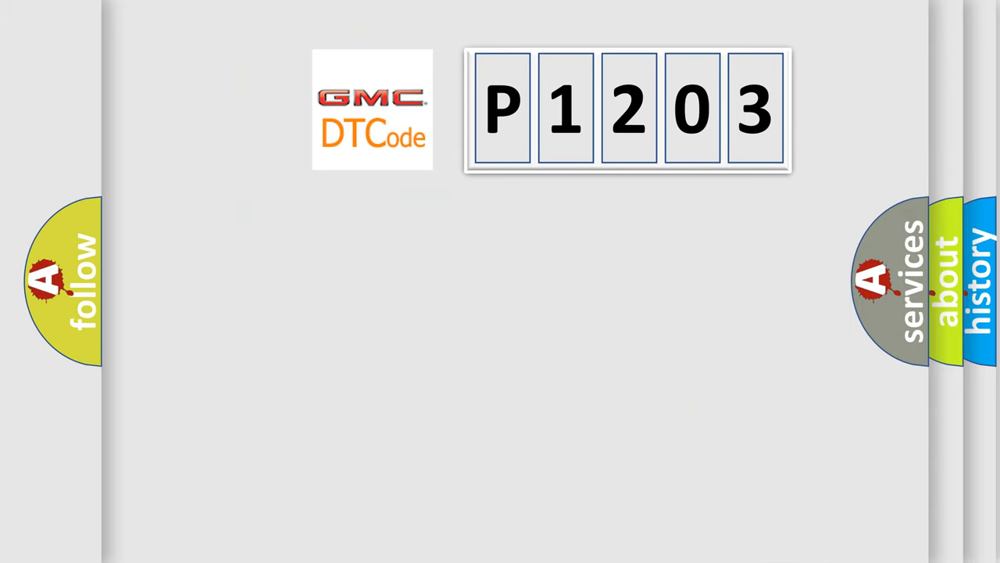